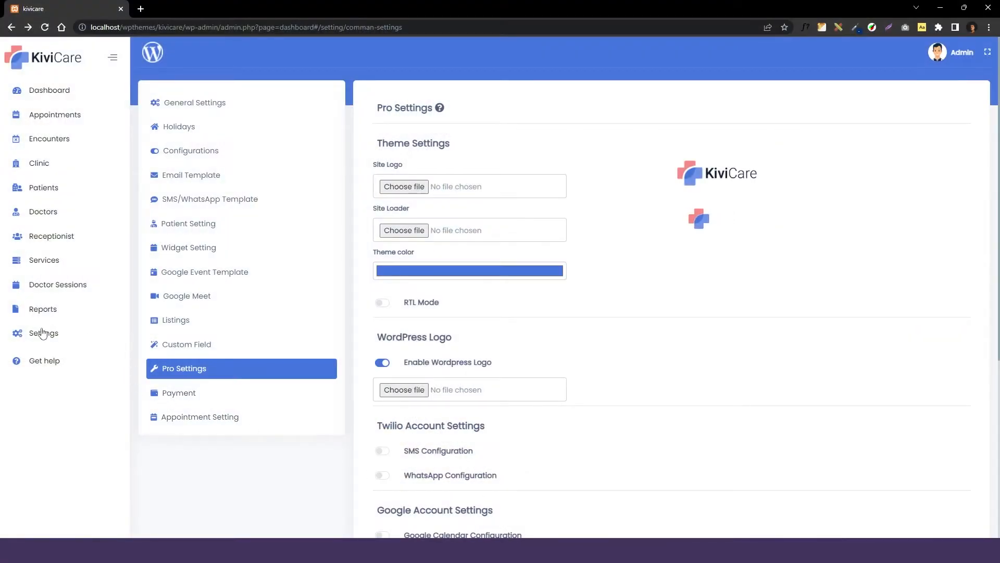
pyautogui.moveTo(44, 348)
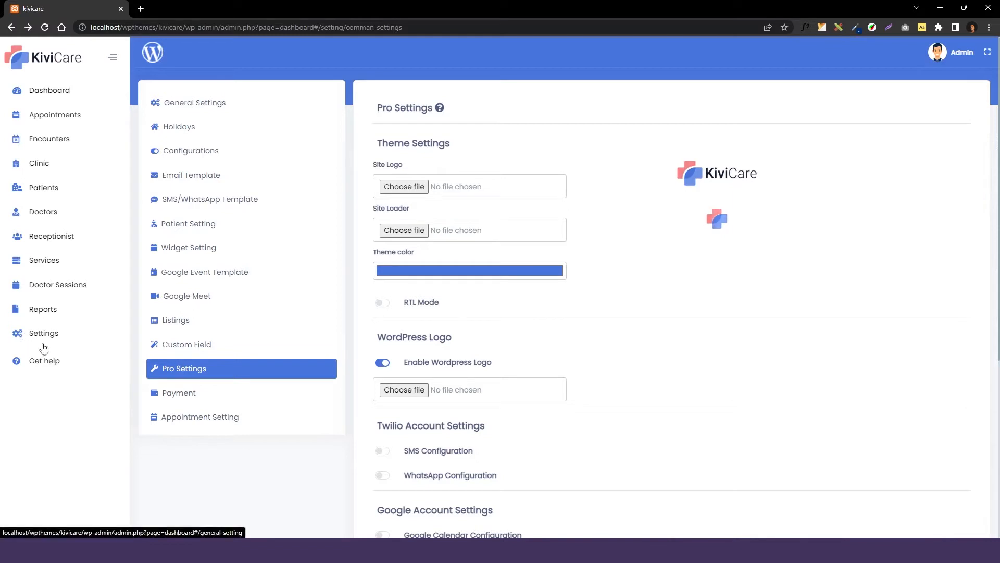
pyautogui.moveTo(35, 100)
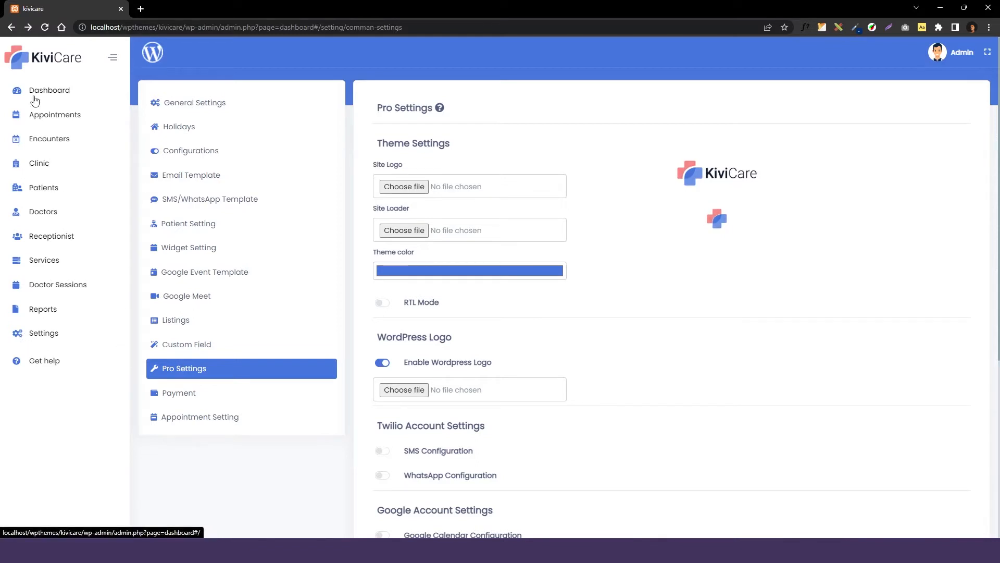
pyautogui.moveTo(97, 154)
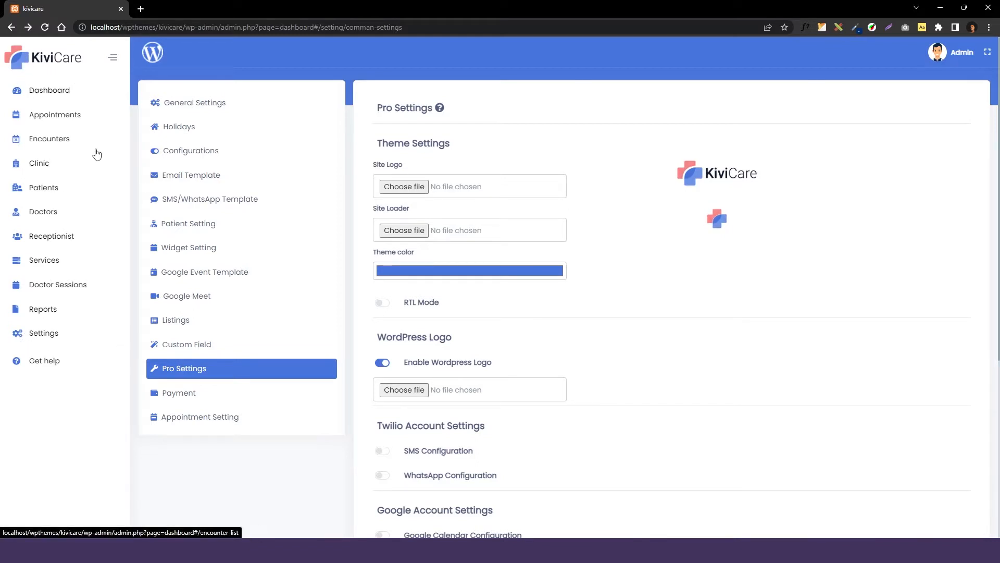
pyautogui.moveTo(145, 368)
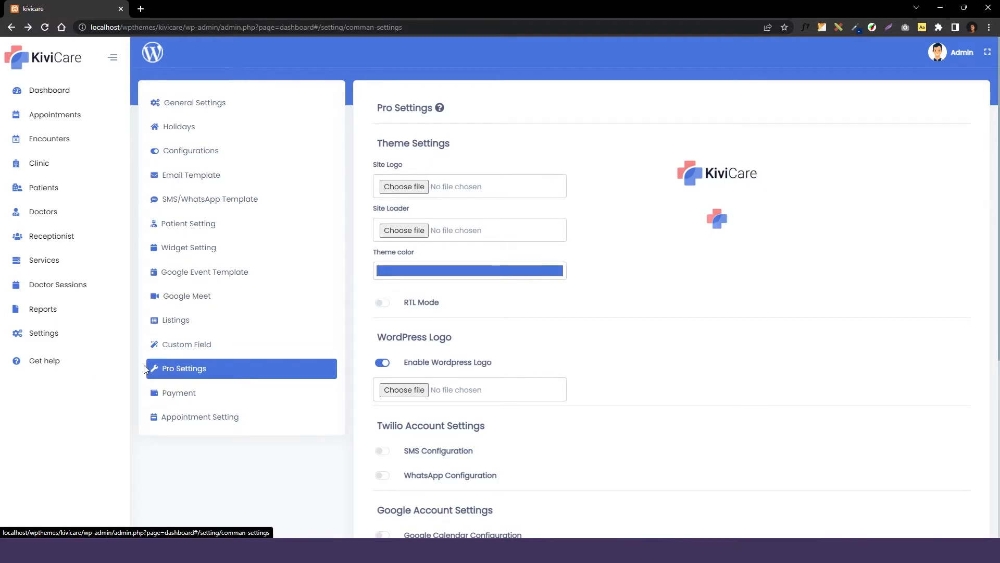
pyautogui.moveTo(194, 377)
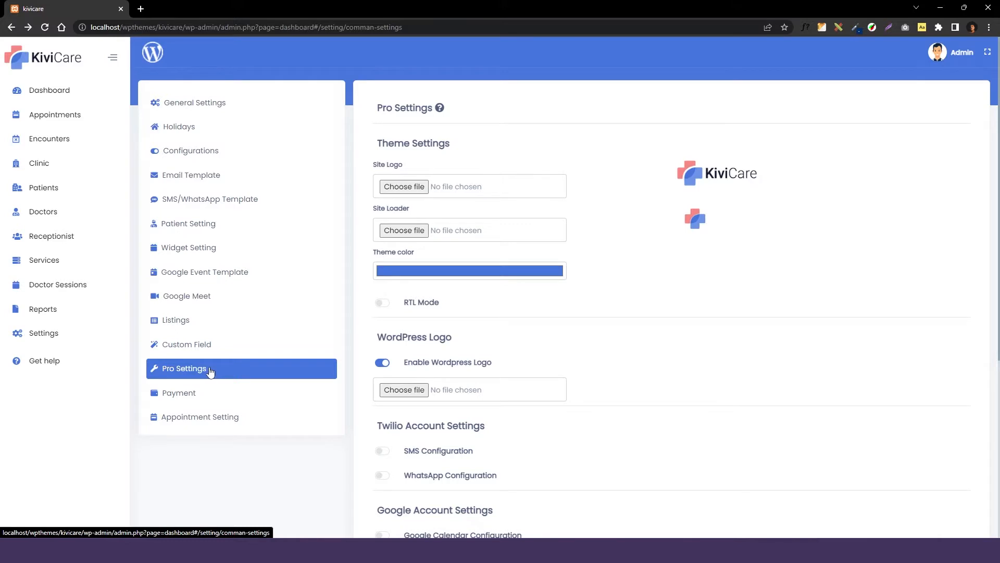
pyautogui.moveTo(427, 254)
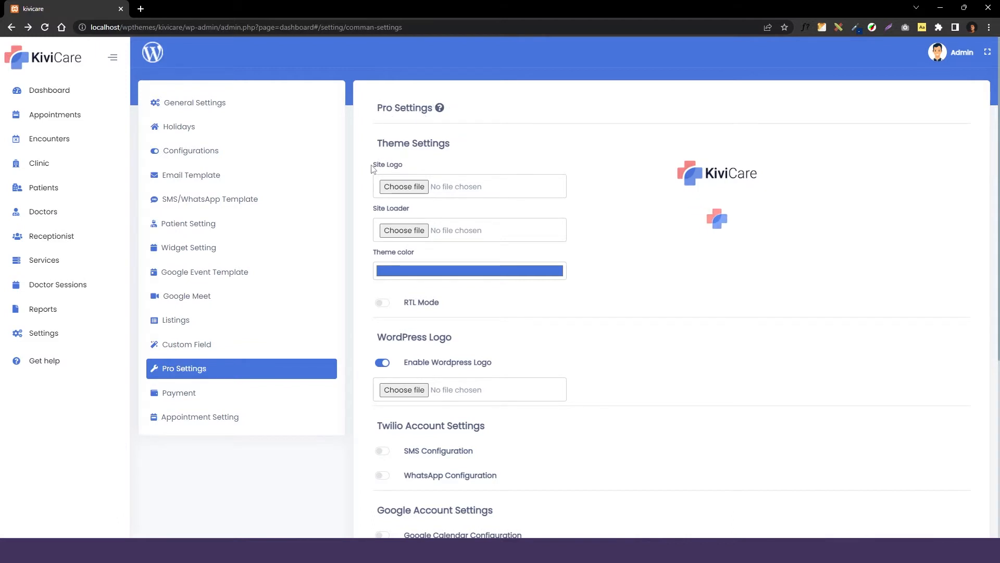
pyautogui.moveTo(430, 172)
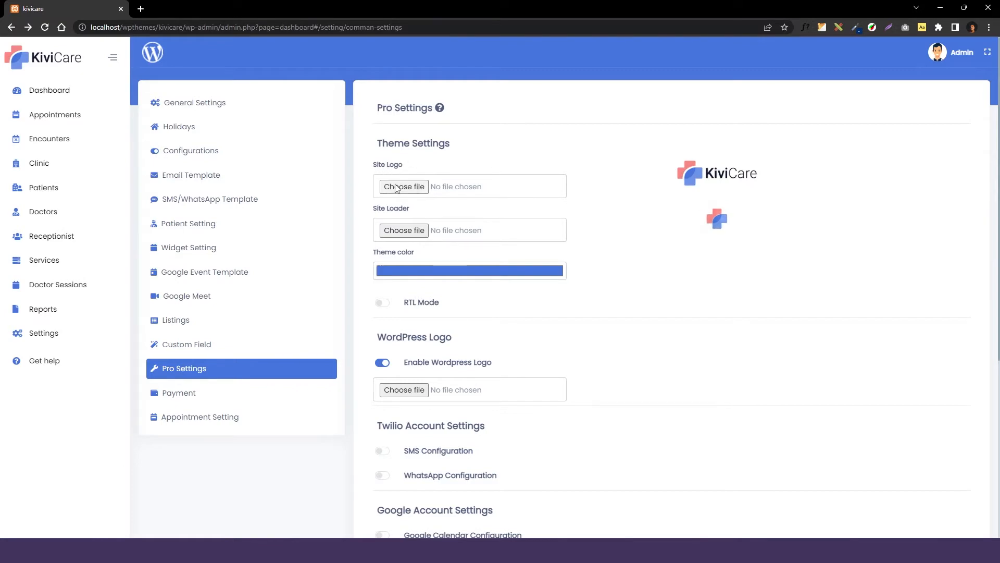
# Step: Choose logo-banner-01.png as the site logo, then replace it with logo-banner.png
pyautogui.click(403, 186)
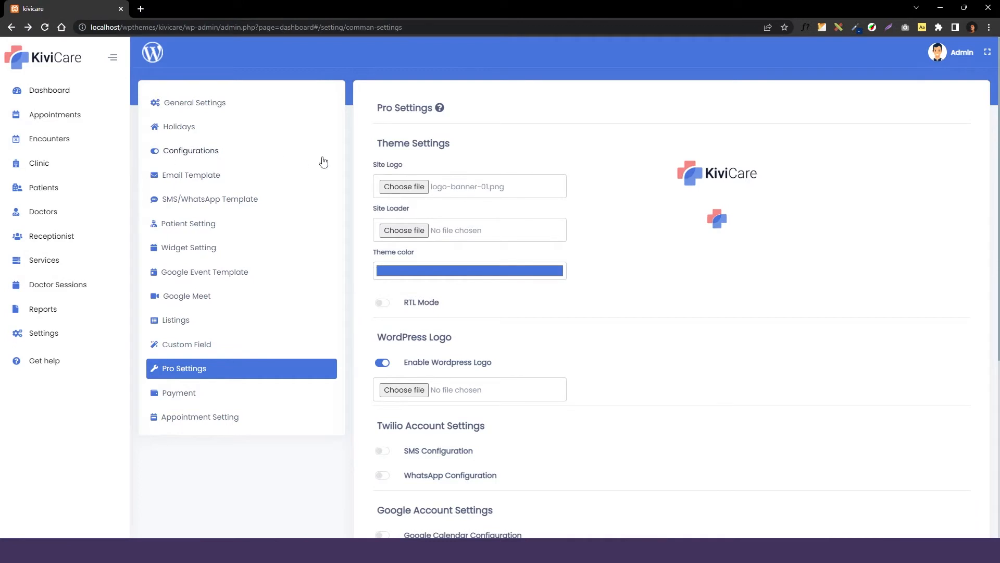
pyautogui.moveTo(663, 172)
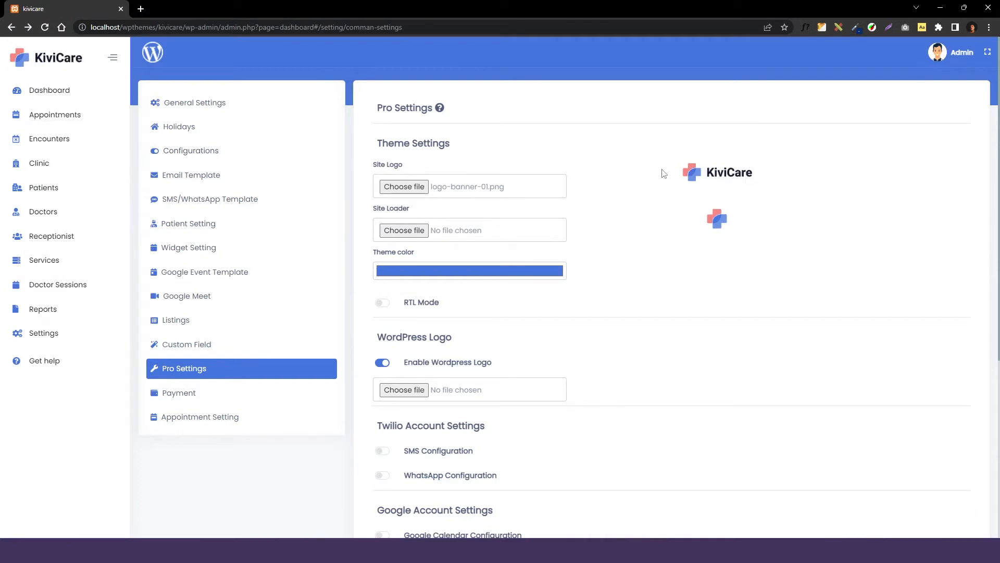
pyautogui.moveTo(78, 66)
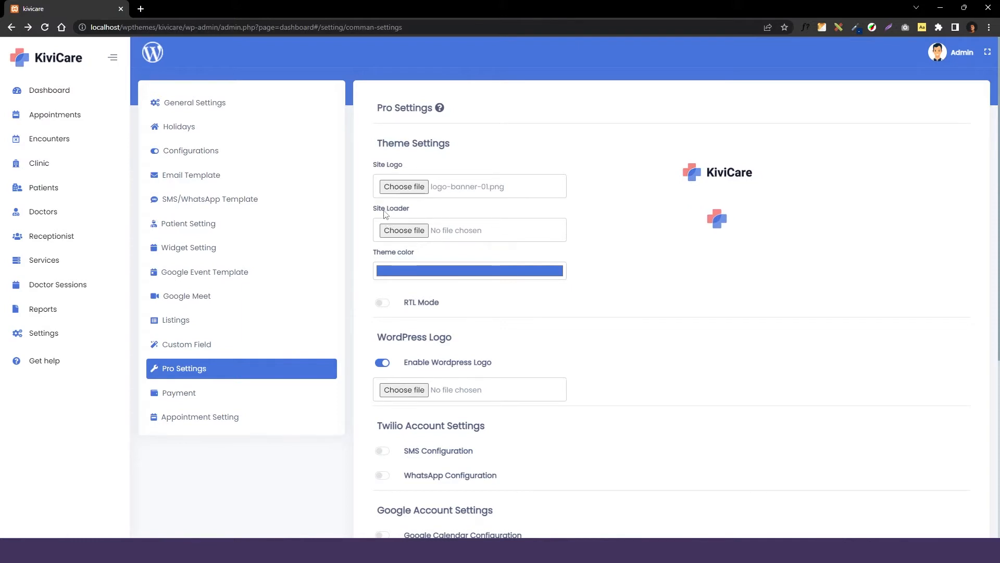
pyautogui.moveTo(419, 212)
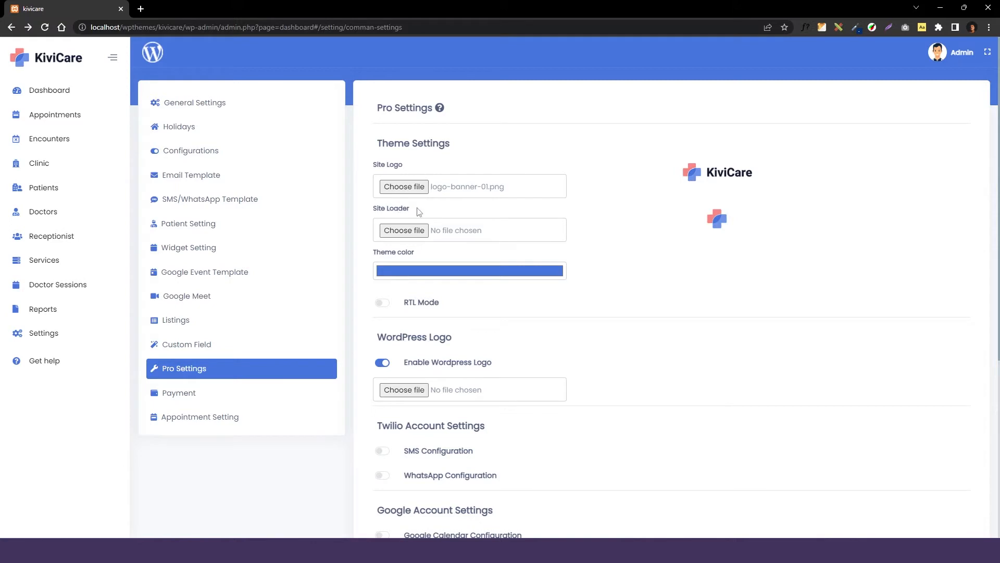
pyautogui.moveTo(383, 214)
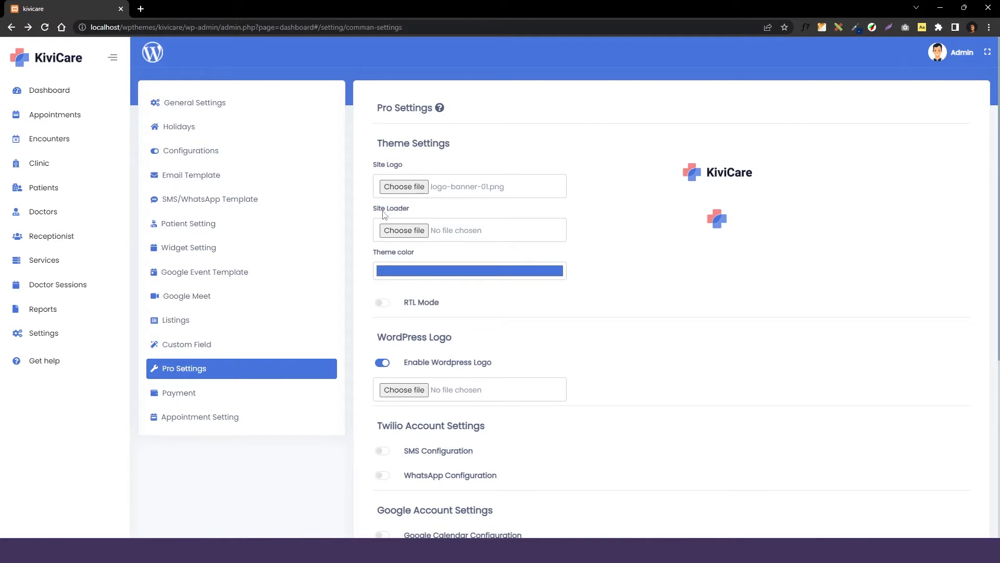
pyautogui.moveTo(381, 217)
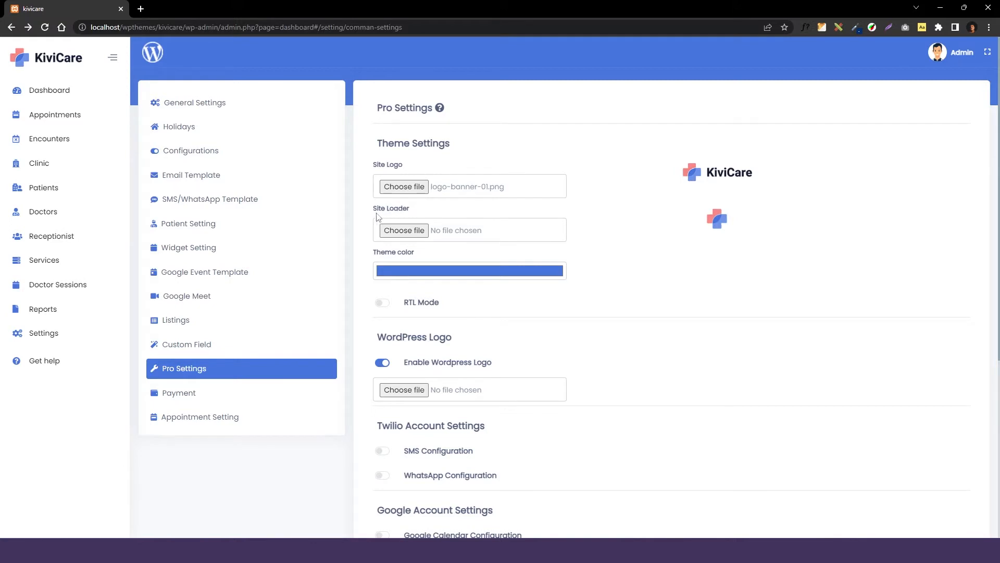
pyautogui.click(403, 187)
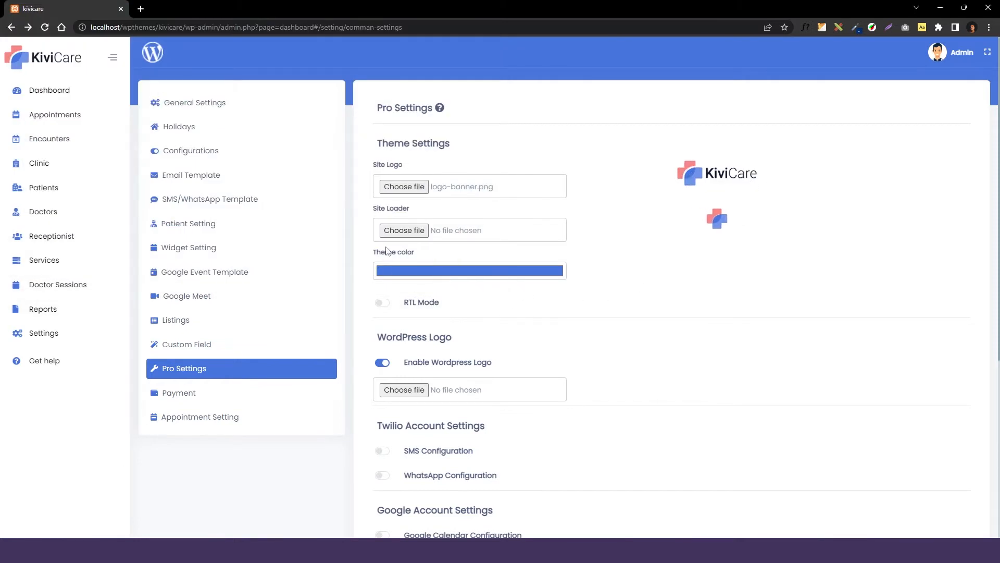
# Step: Pick a teal theme colour, then change it to a blue-violet shade
pyautogui.click(469, 270)
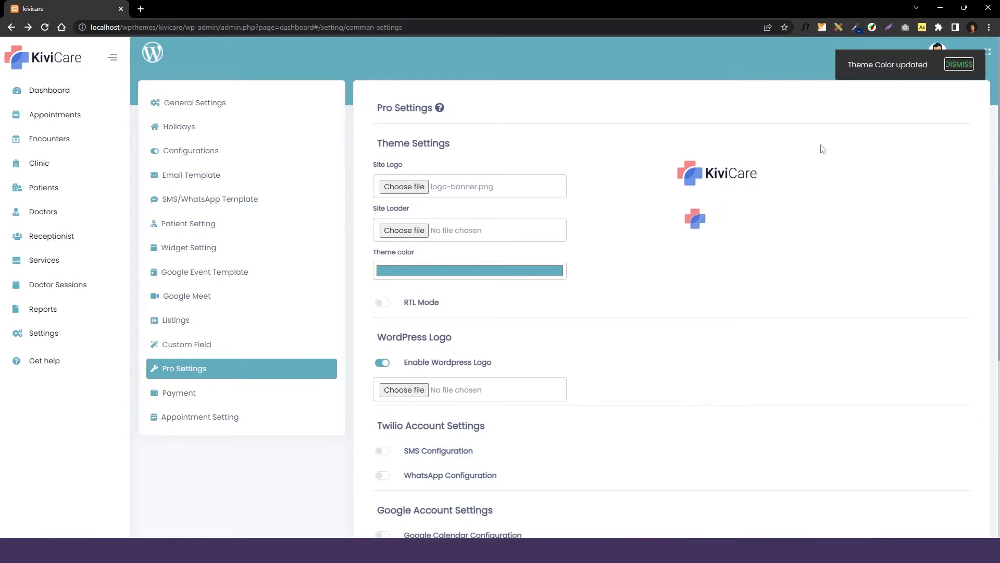
pyautogui.scroll(-3)
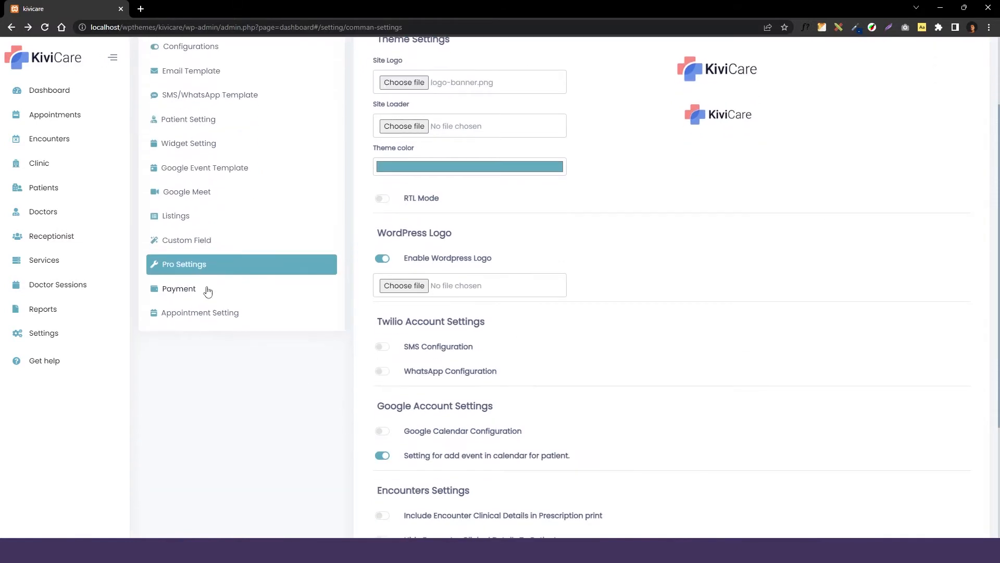
pyautogui.scroll(3)
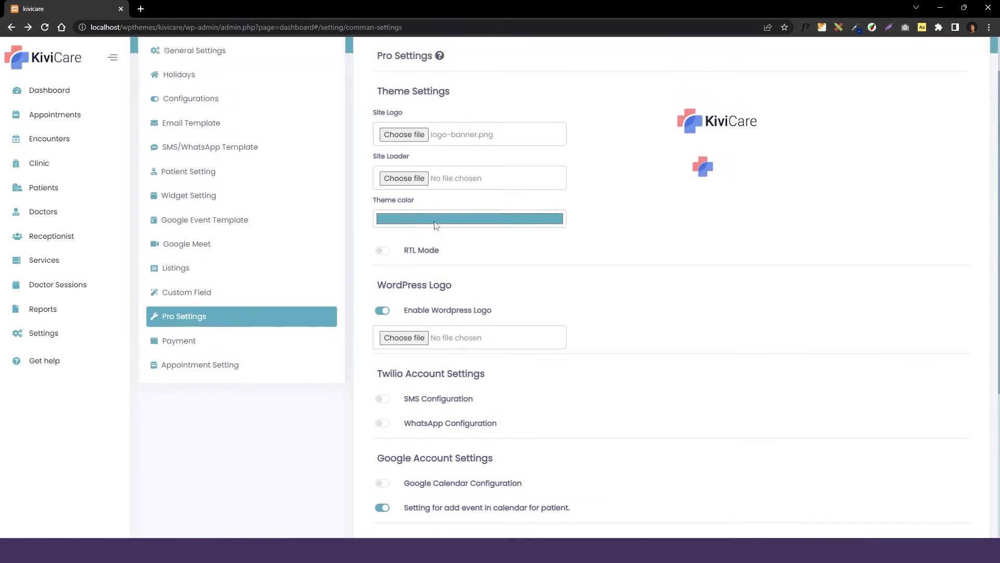
pyautogui.click(469, 218)
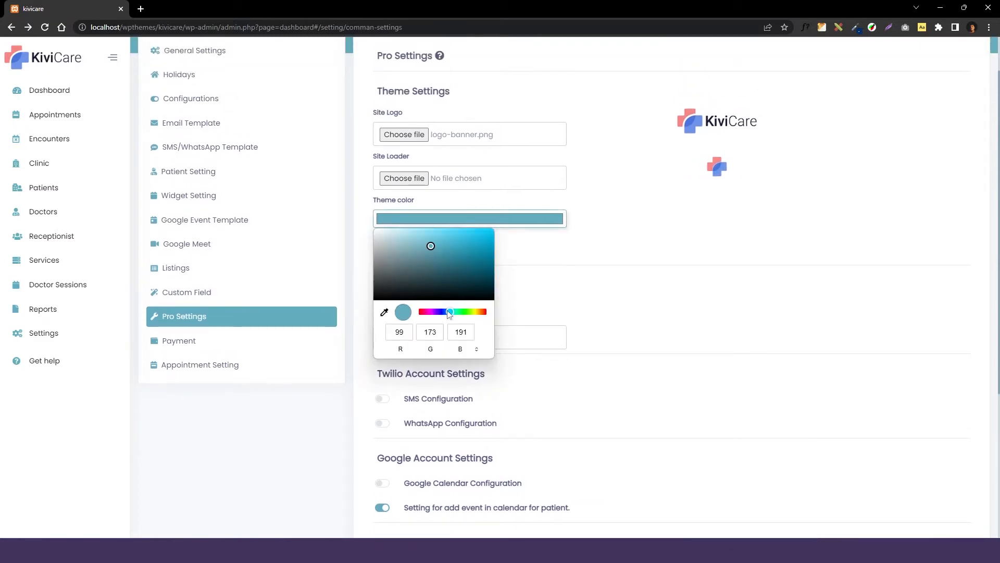
pyautogui.click(552, 269)
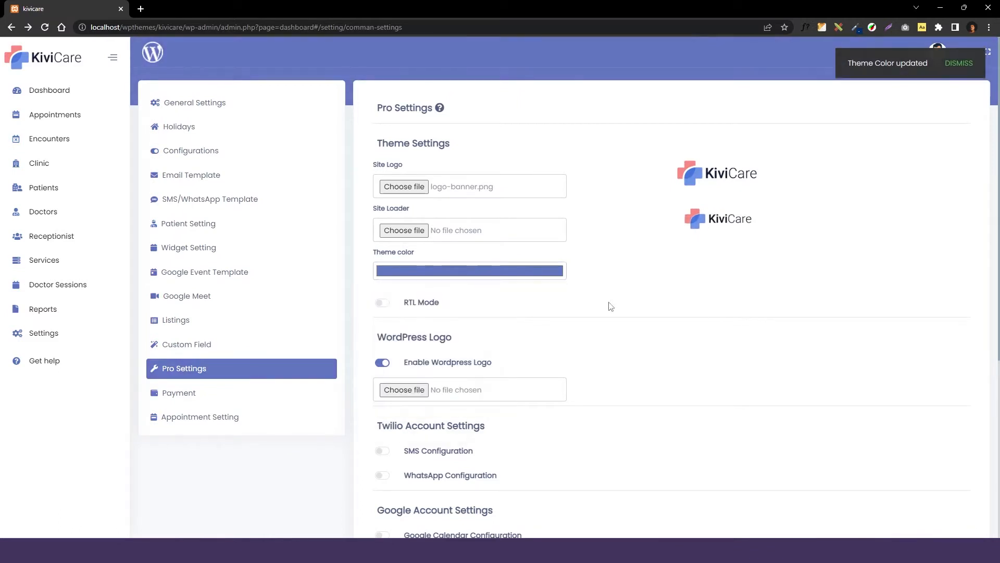
pyautogui.click(381, 302)
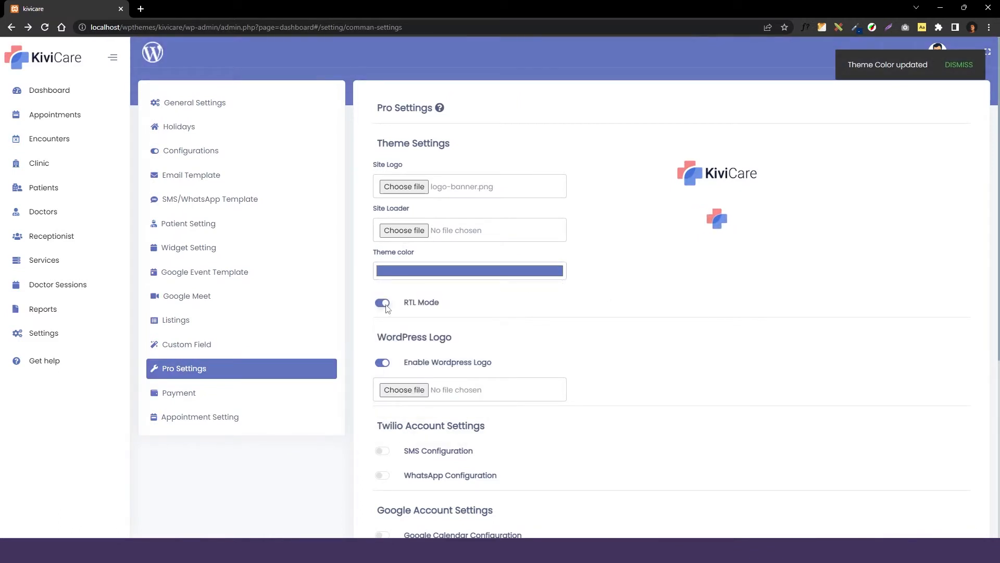
pyautogui.click(383, 302)
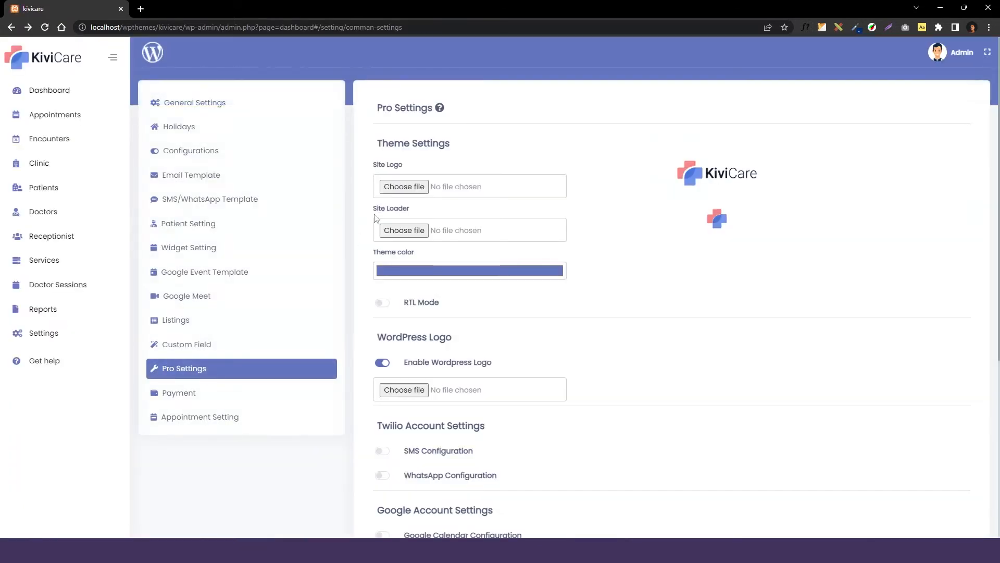
pyautogui.scroll(-3)
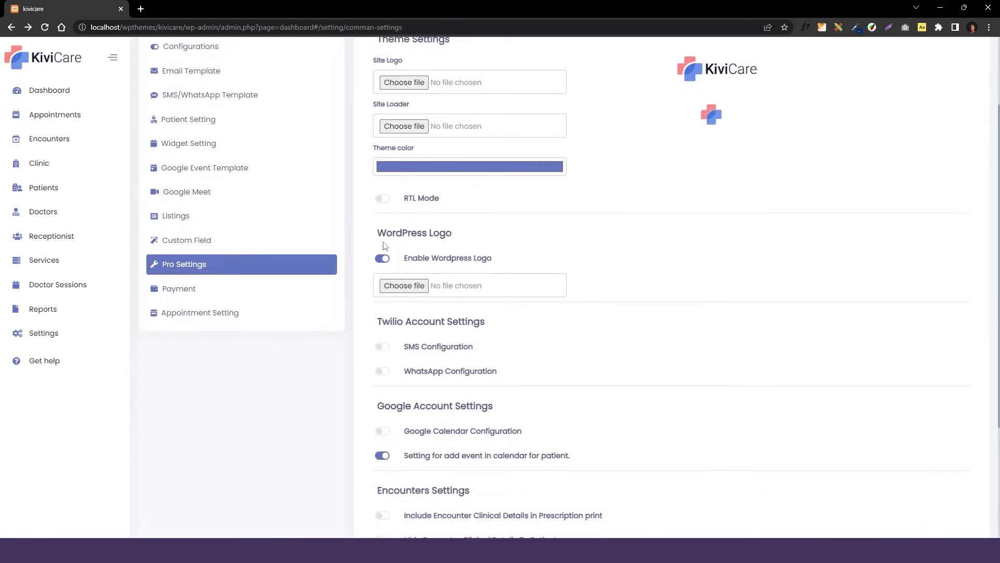
pyautogui.scroll(3)
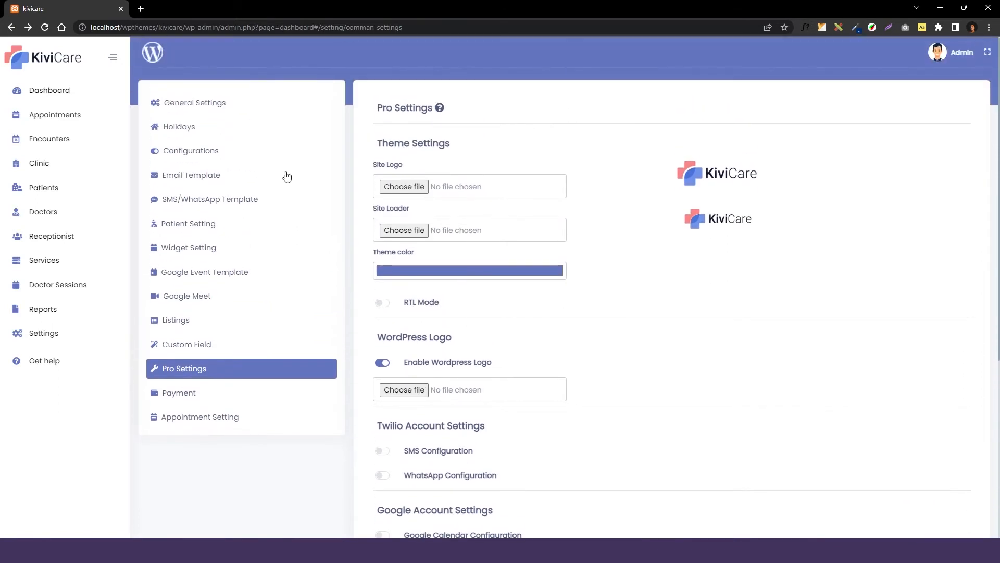
pyautogui.moveTo(152, 52)
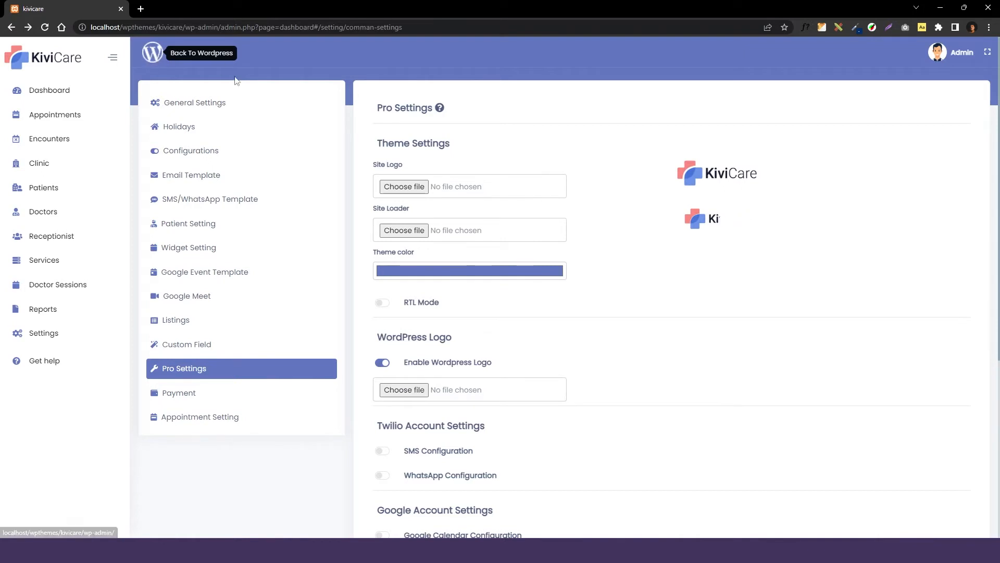
pyautogui.moveTo(427, 356)
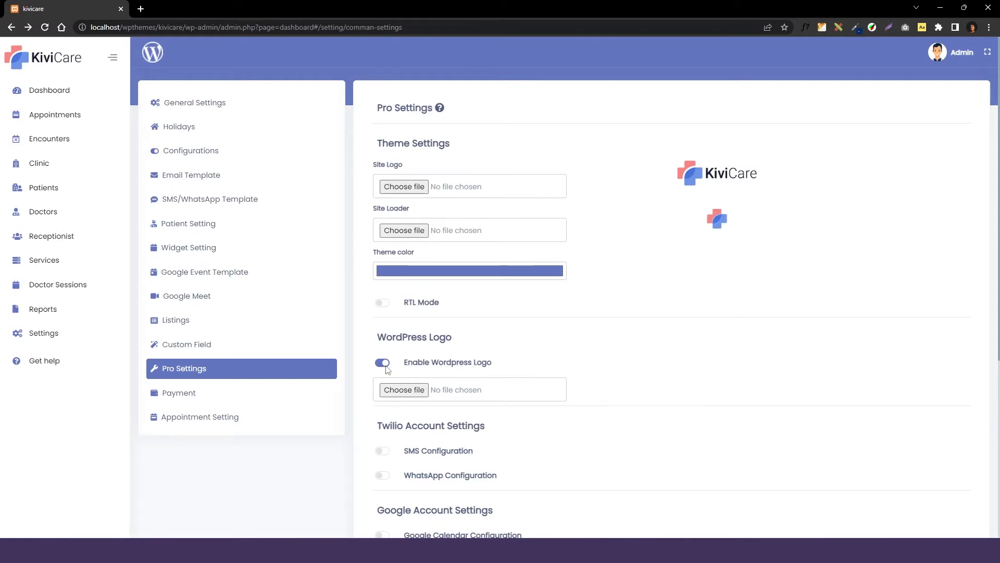
# Step: Toggle the WordPress logo option off and back on, with logo.png as its custom image
pyautogui.click(381, 362)
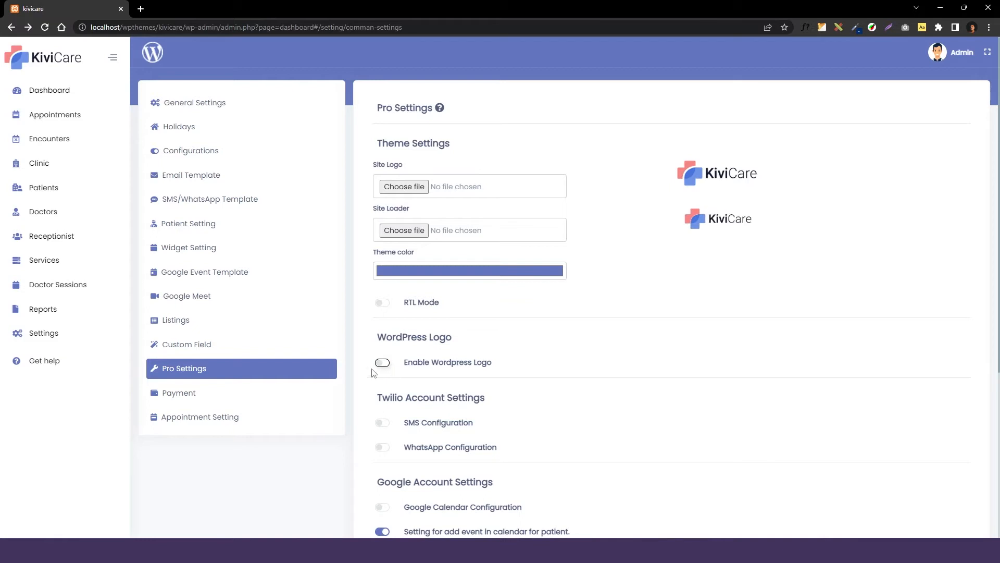
pyautogui.click(45, 27)
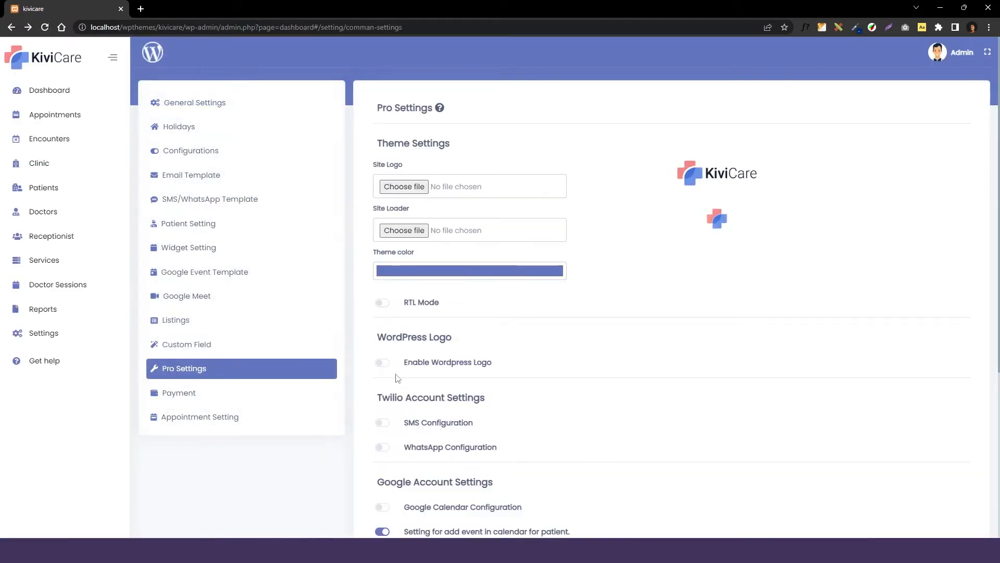
pyautogui.click(381, 363)
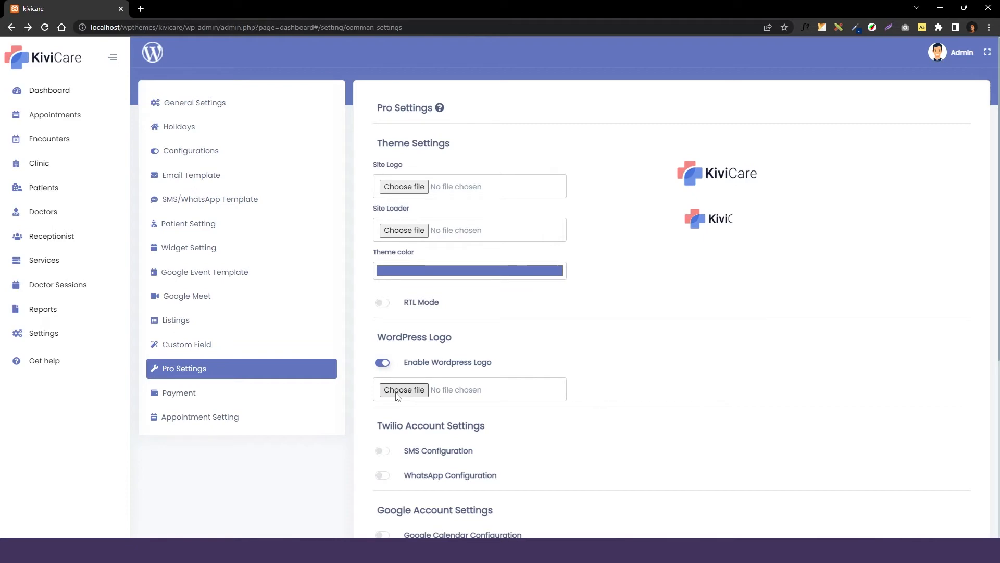
pyautogui.click(403, 390)
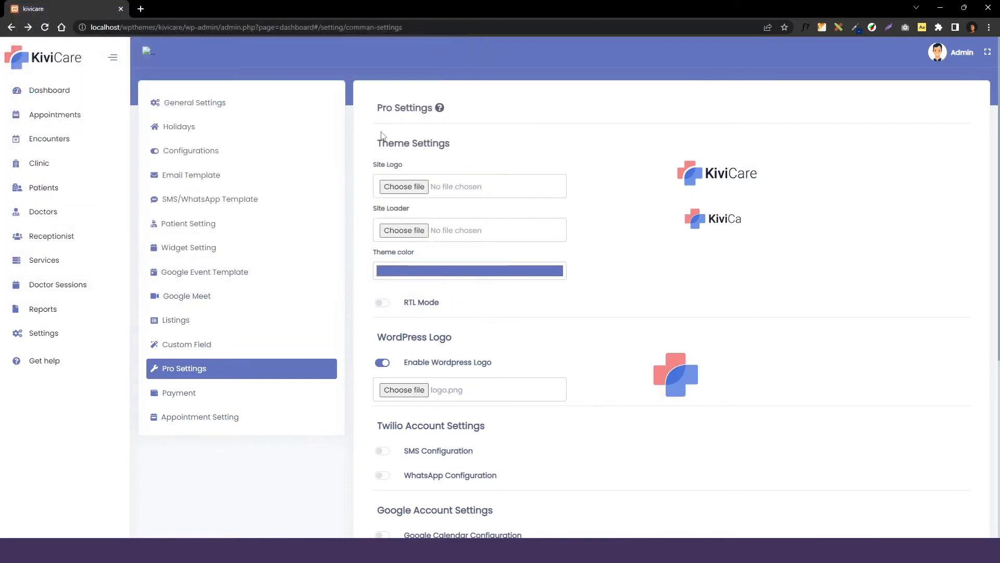
pyautogui.moveTo(150, 52)
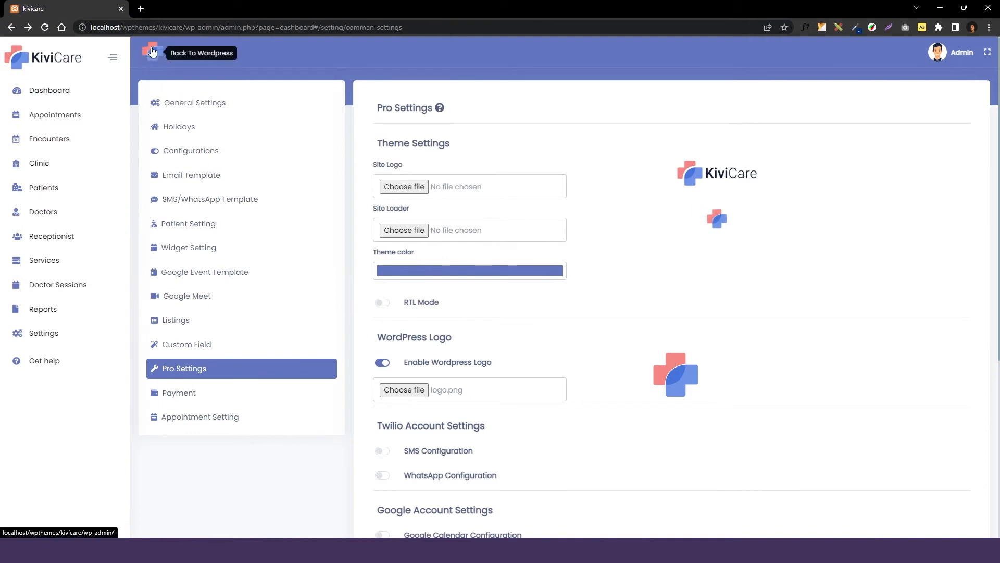
pyautogui.moveTo(474, 354)
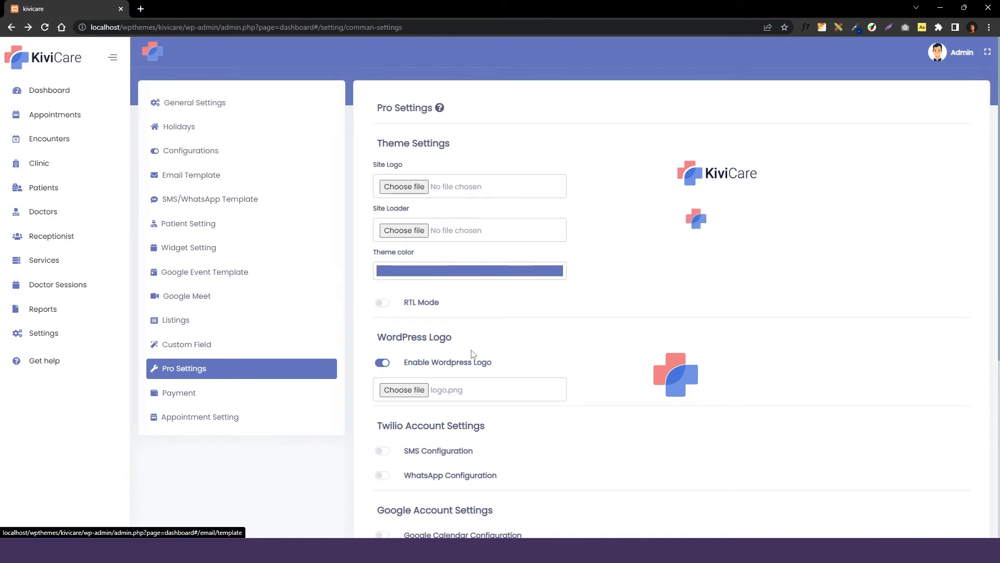
pyautogui.moveTo(153, 53)
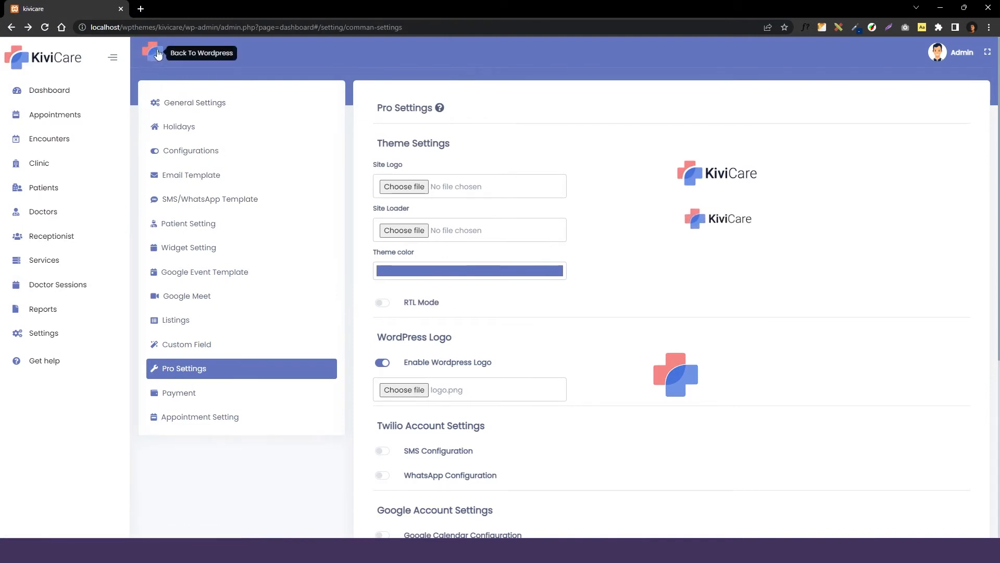
pyautogui.scroll(-3)
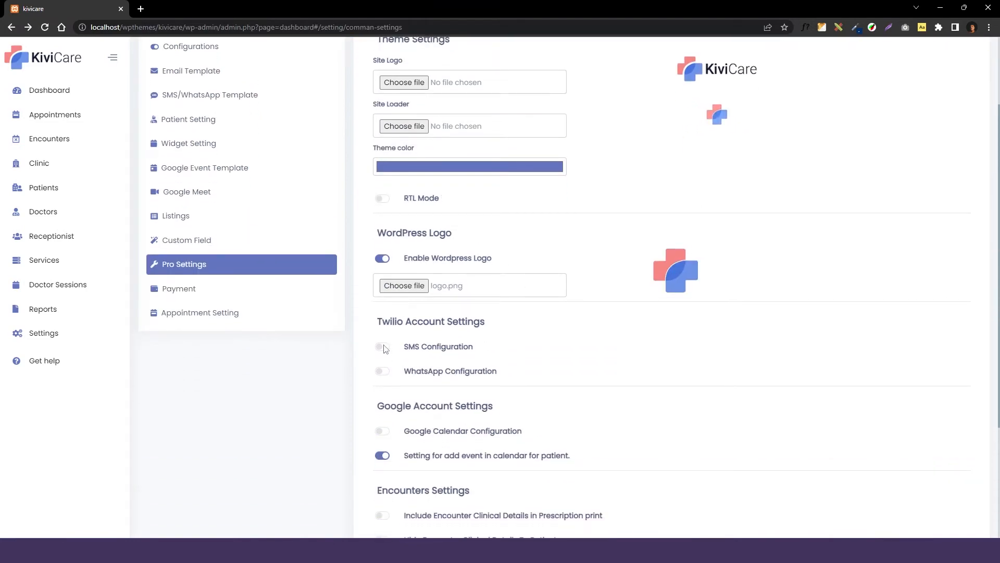
pyautogui.click(382, 346)
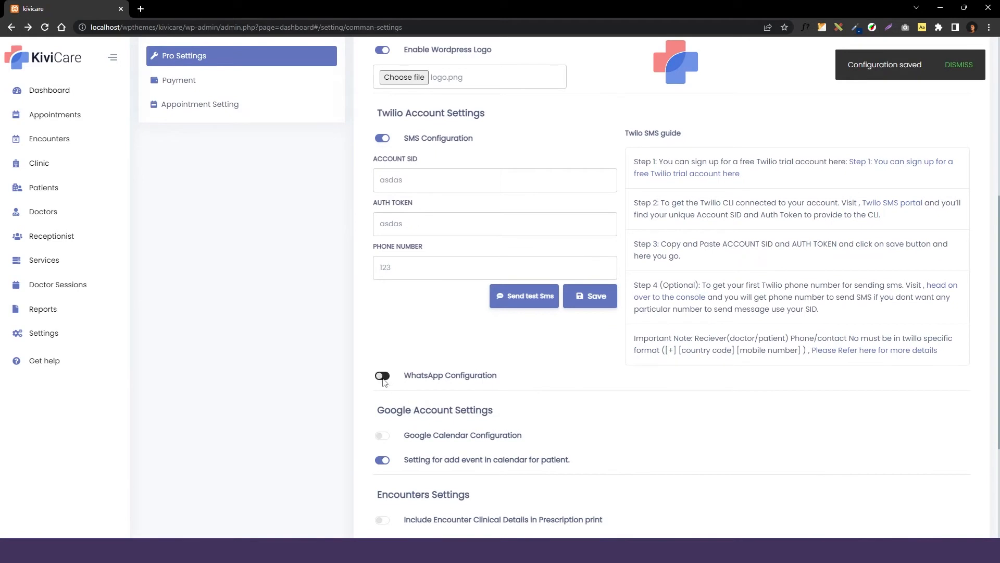
pyautogui.click(381, 375)
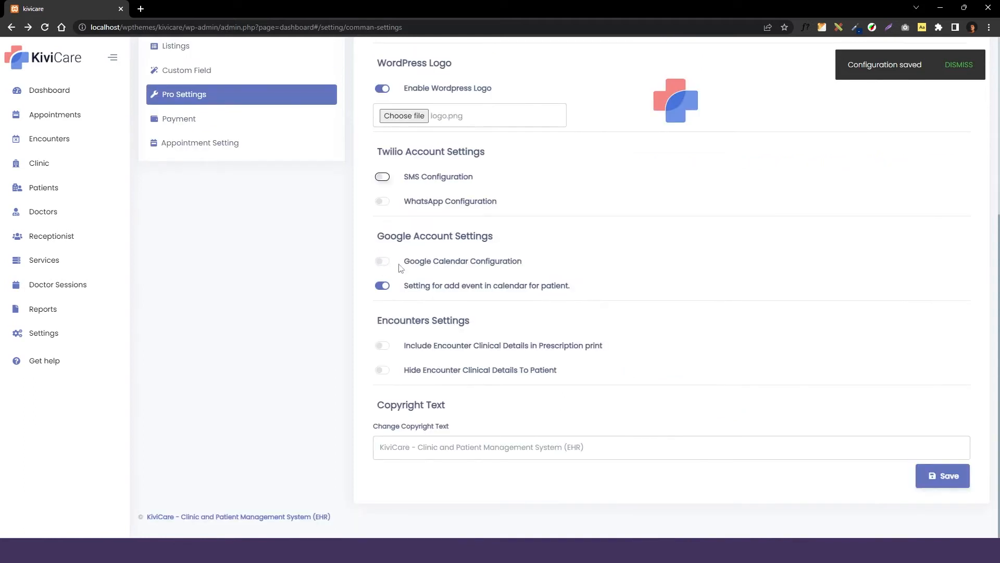
pyautogui.moveTo(415, 259)
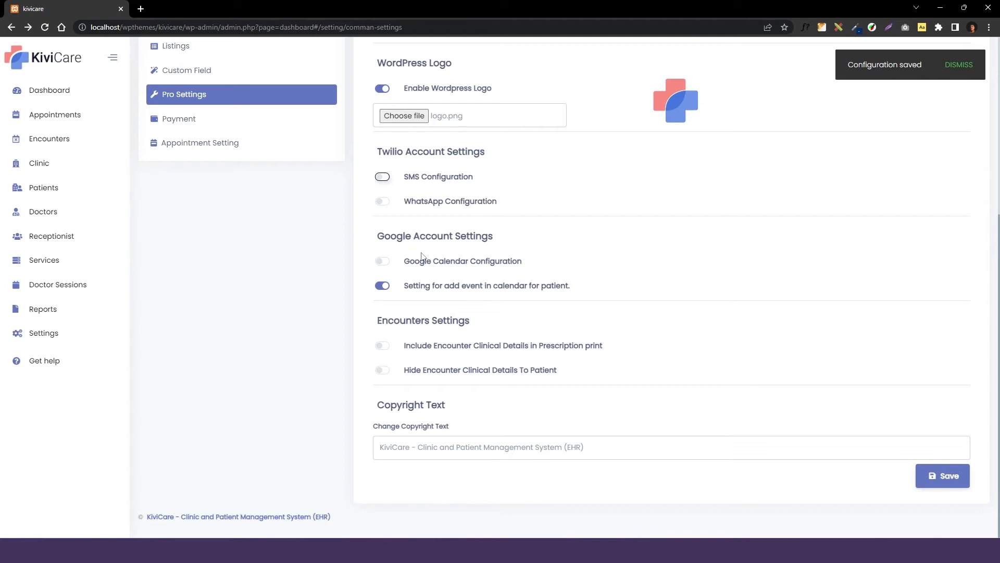
pyautogui.moveTo(381, 263)
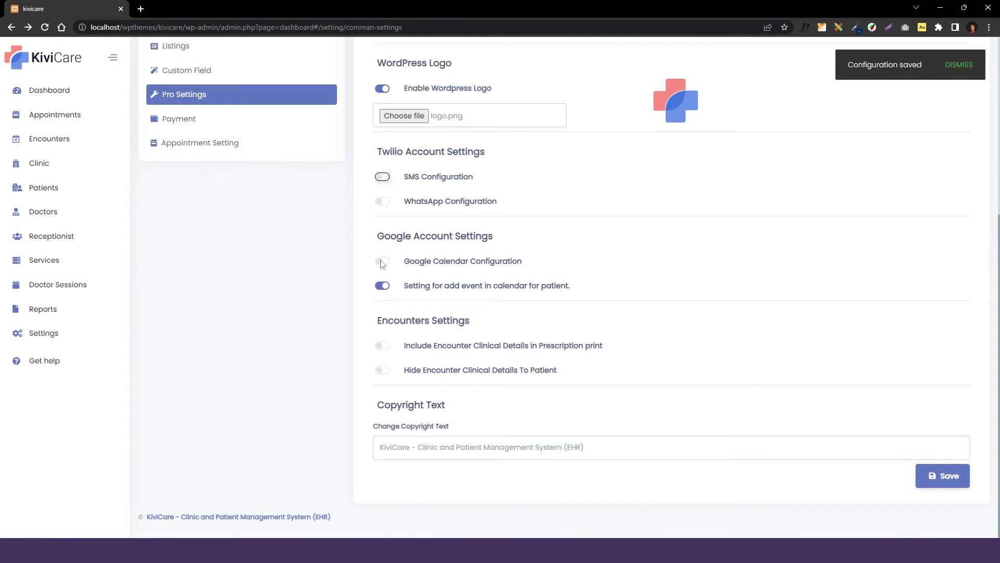
# Step: Enable Google Calendar, enter client ID, client secret and app name kivicare, and save
pyautogui.click(382, 260)
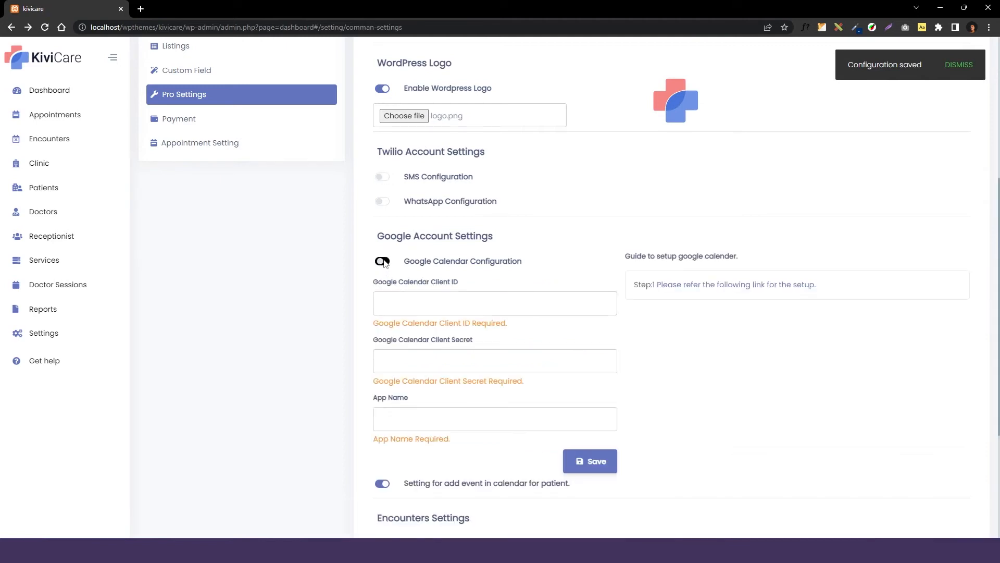
pyautogui.click(381, 261)
pyautogui.write('kivicare')
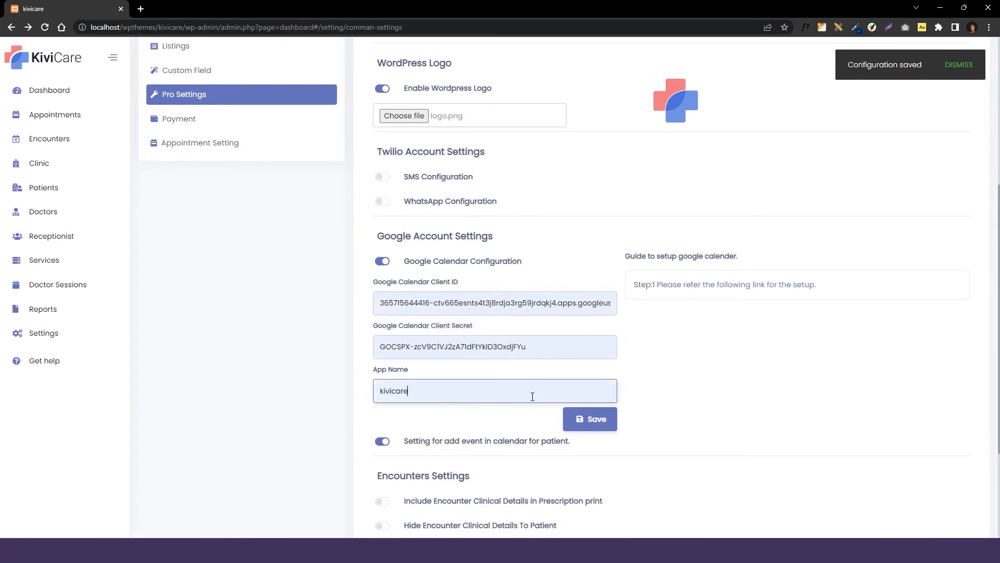
pyautogui.click(589, 419)
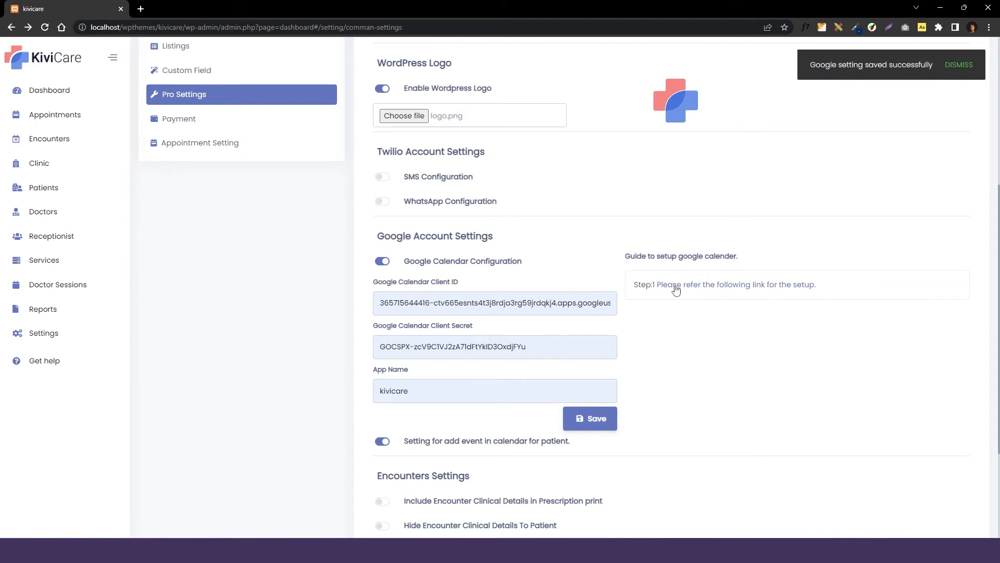
pyautogui.moveTo(669, 269)
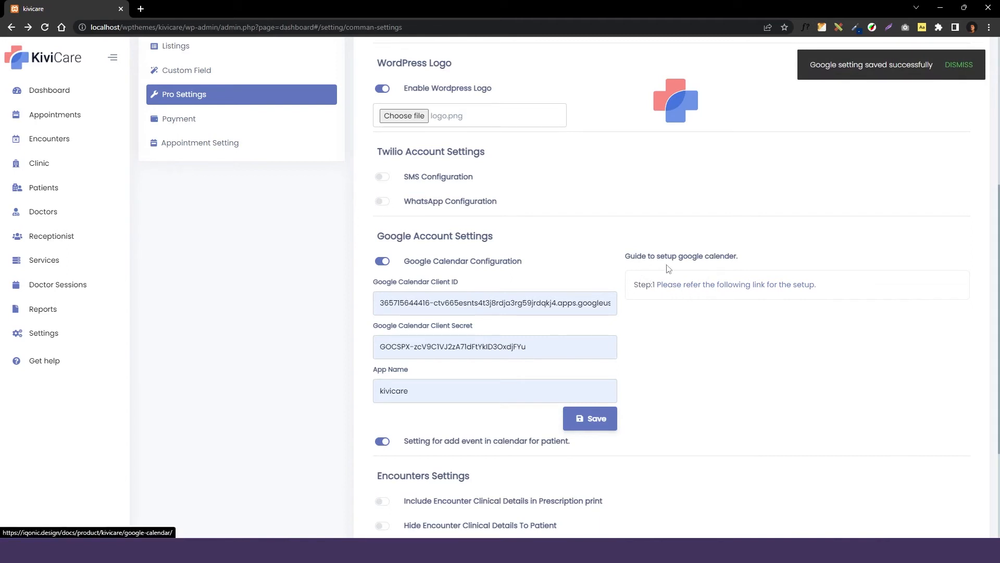
pyautogui.moveTo(665, 295)
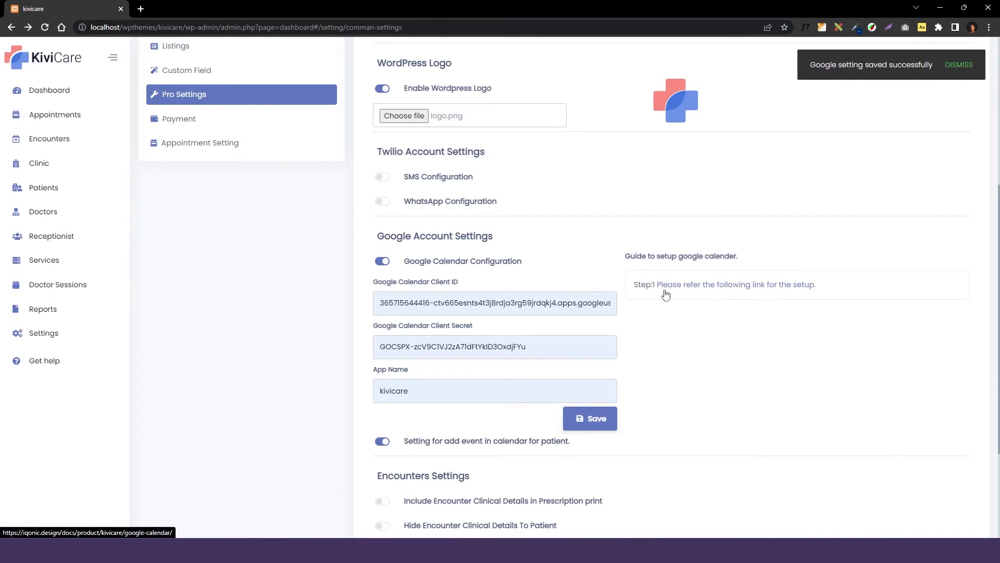
pyautogui.moveTo(598, 380)
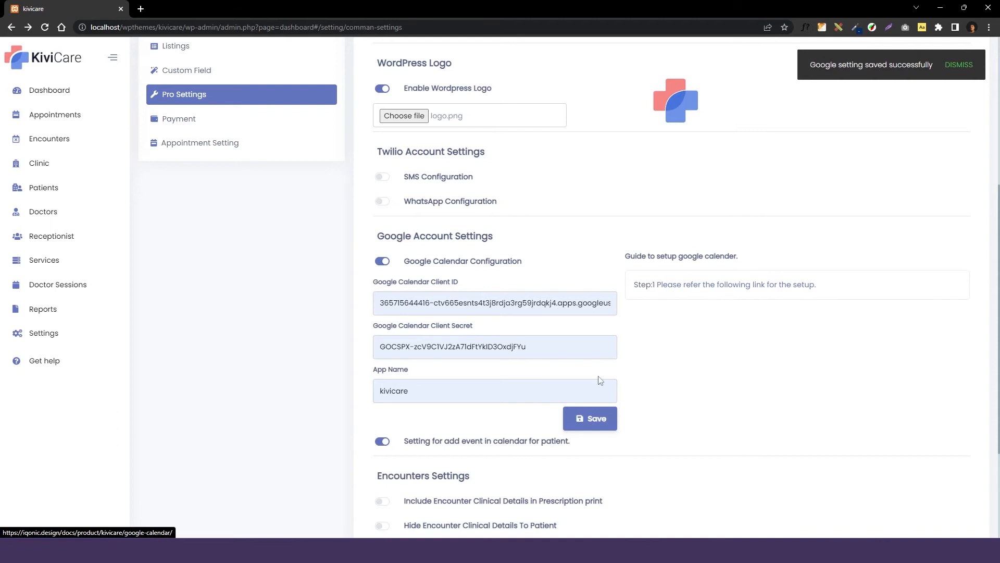
pyautogui.moveTo(712, 275)
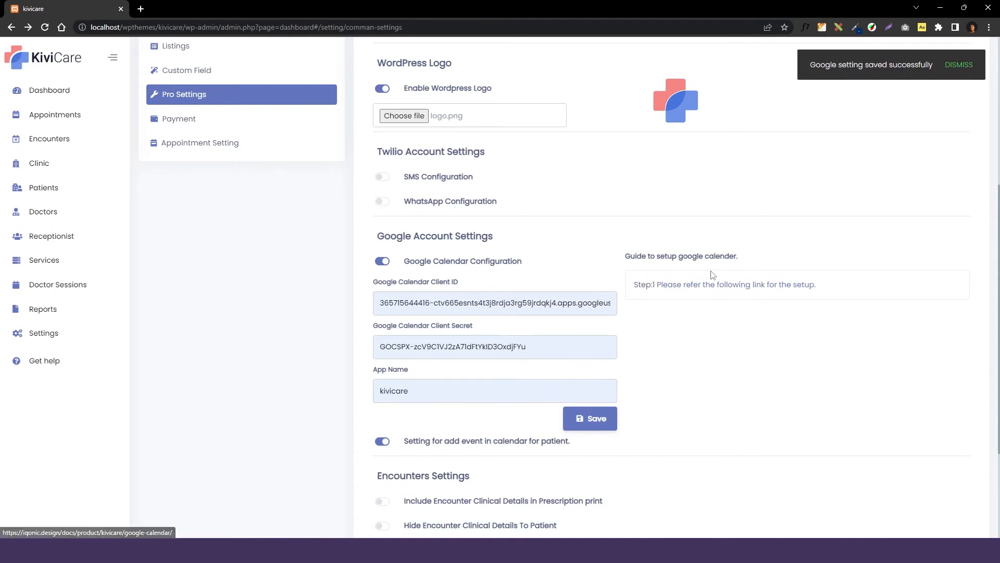
pyautogui.moveTo(565, 278)
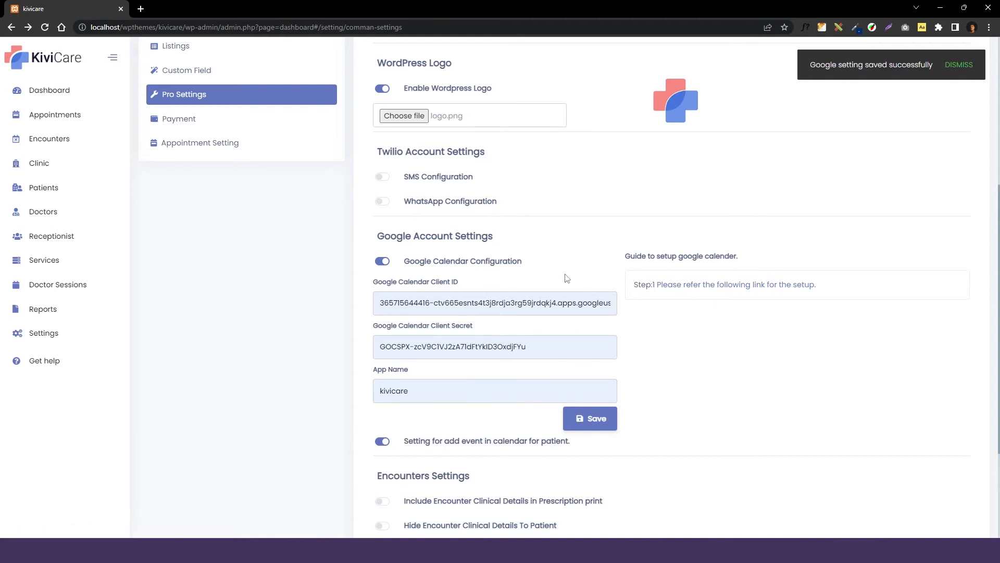
pyautogui.scroll(-3)
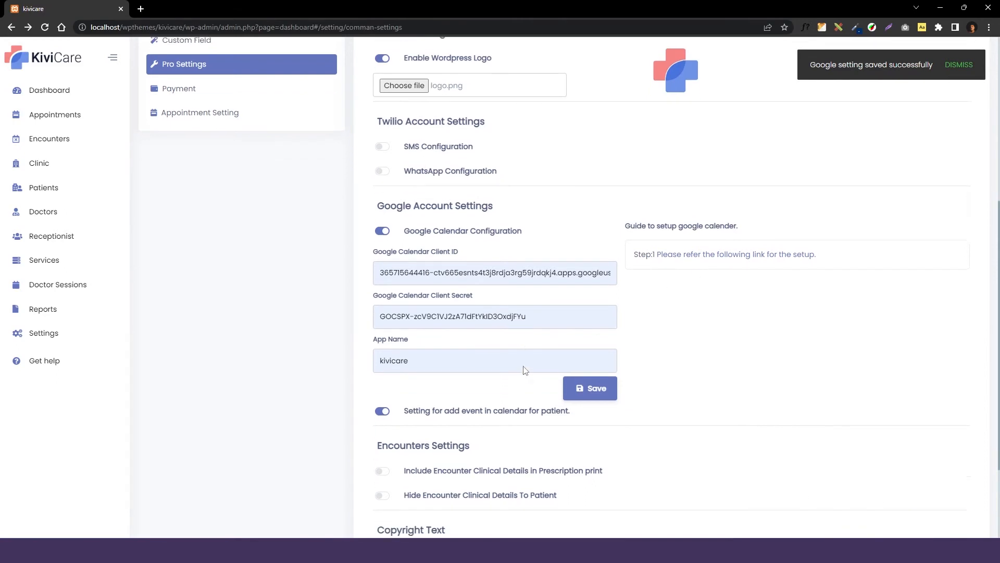
pyautogui.scroll(-3)
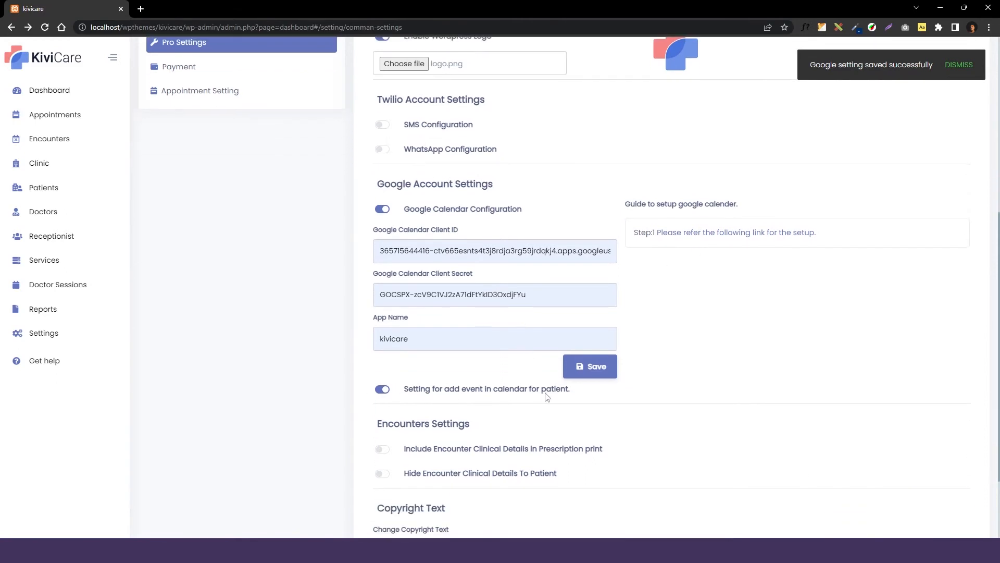
pyautogui.click(382, 389)
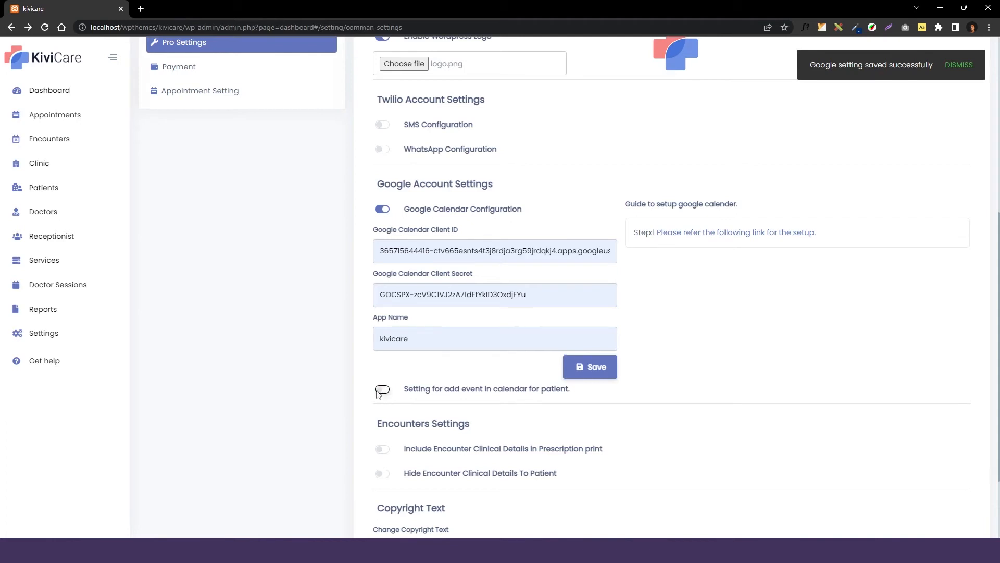
# Step: Switch Google Calendar off and turn on hiding encounter clinical details from patients
pyautogui.click(382, 389)
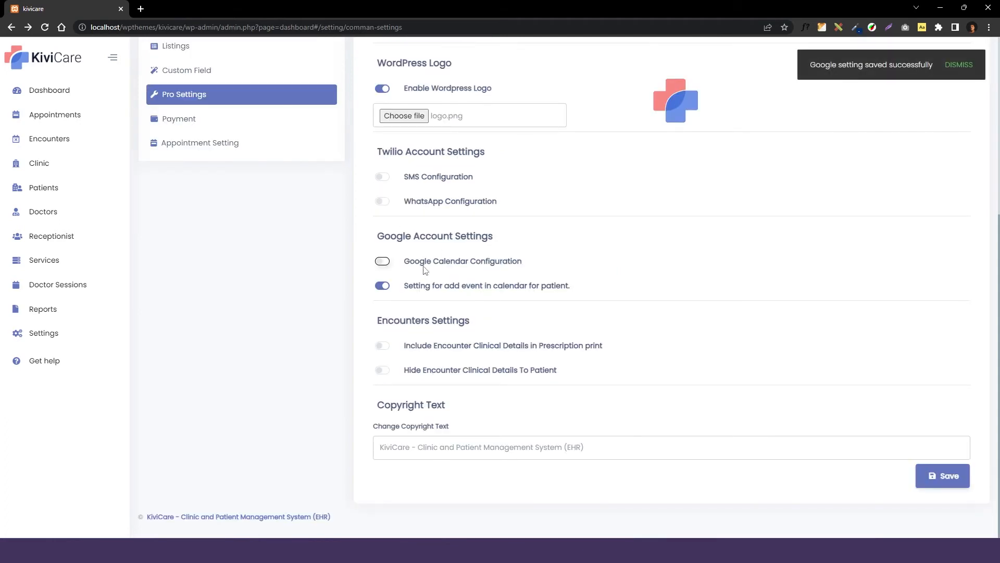
pyautogui.moveTo(509, 295)
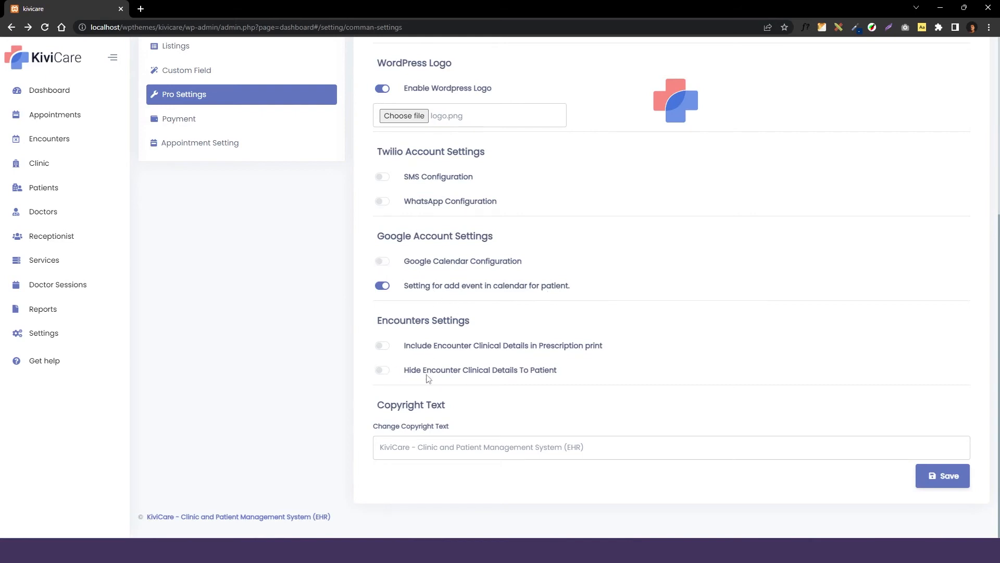
pyautogui.click(382, 369)
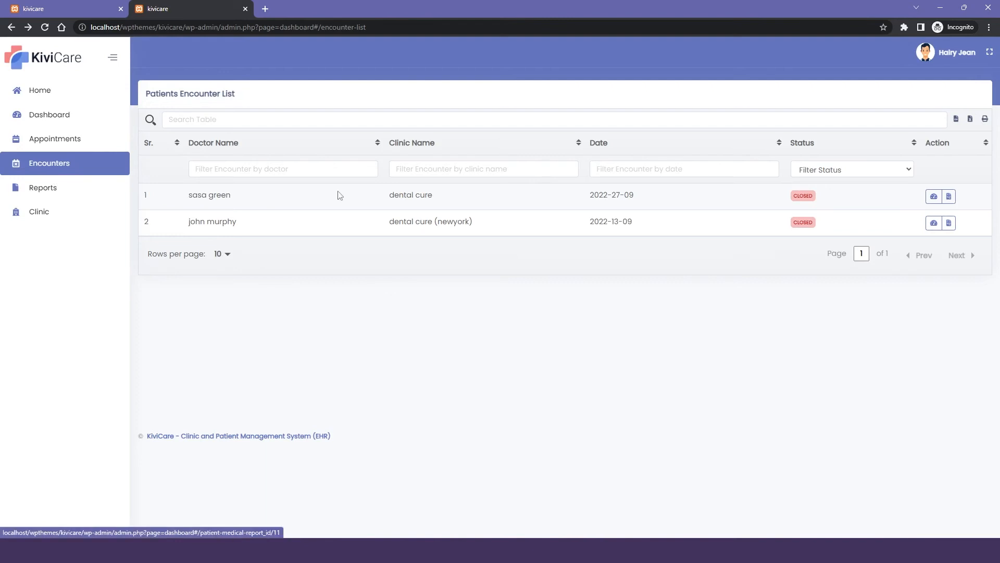
# Step: Enable clinical details in prescription print alongside hiding them from patients, saved
pyautogui.click(934, 196)
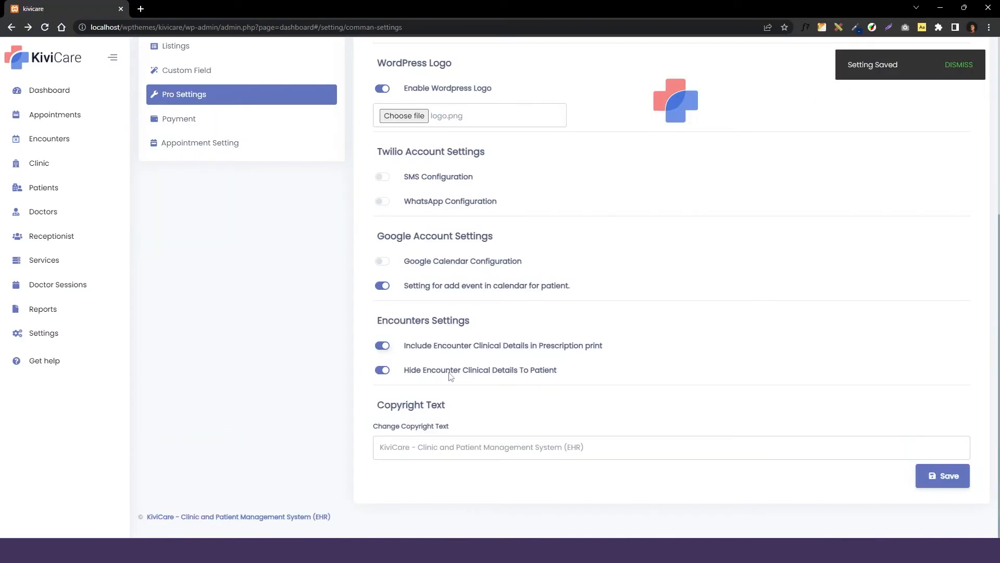
pyautogui.moveTo(572, 447)
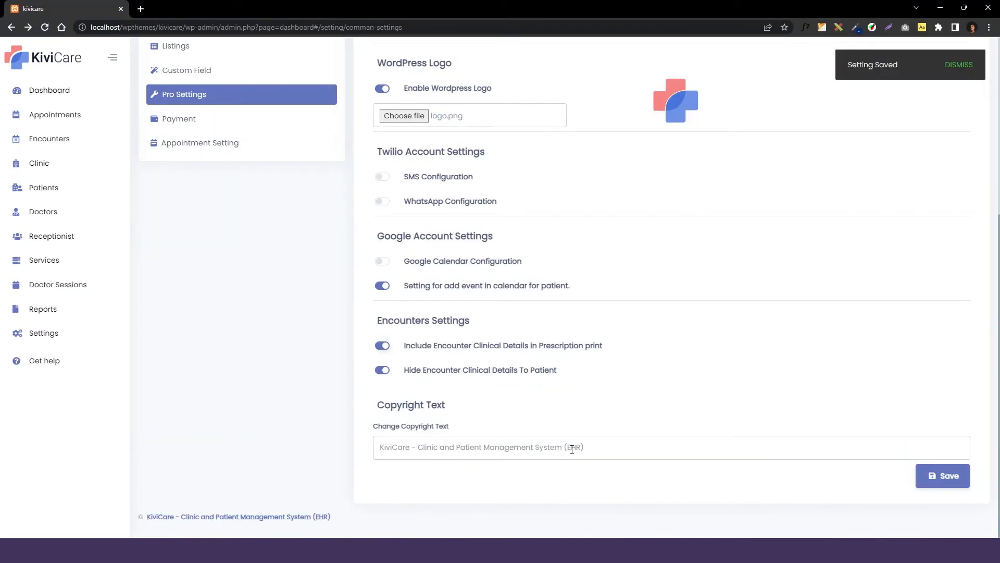
# Step: Replace the copyright text with 'KiviCare - Clinic and Patient System' and save it
pyautogui.tripleClick(571, 447)
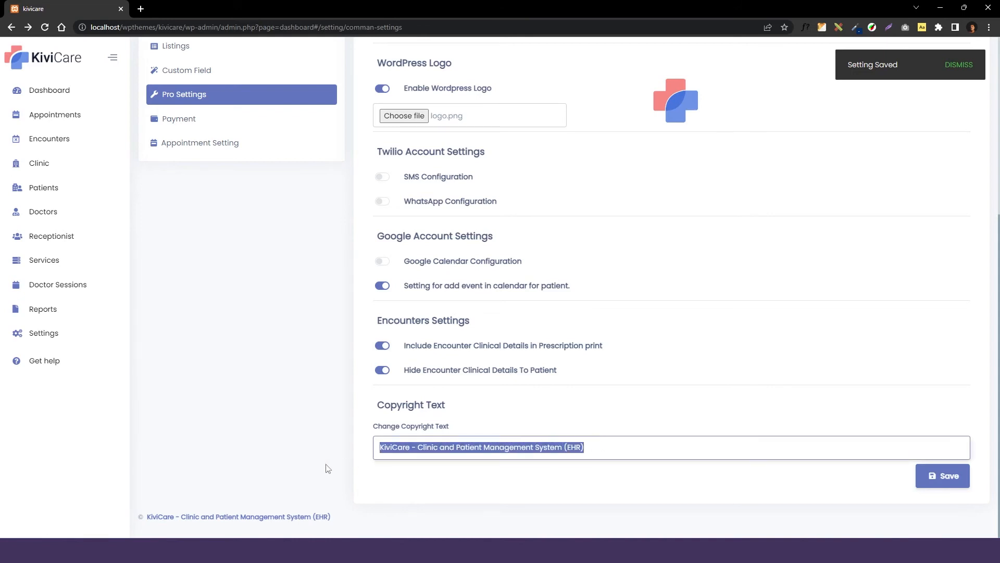
pyautogui.moveTo(152, 520)
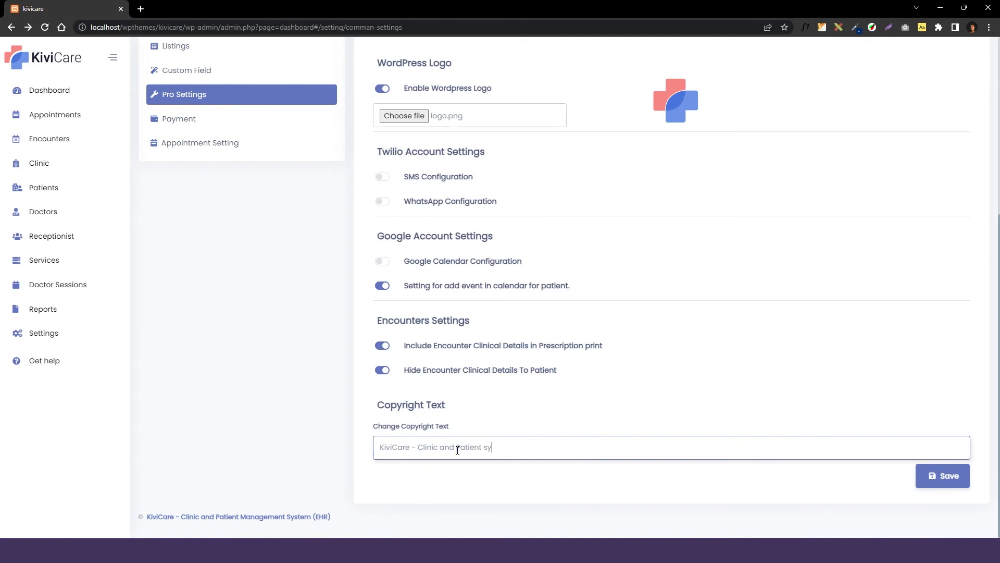
pyautogui.write('s')
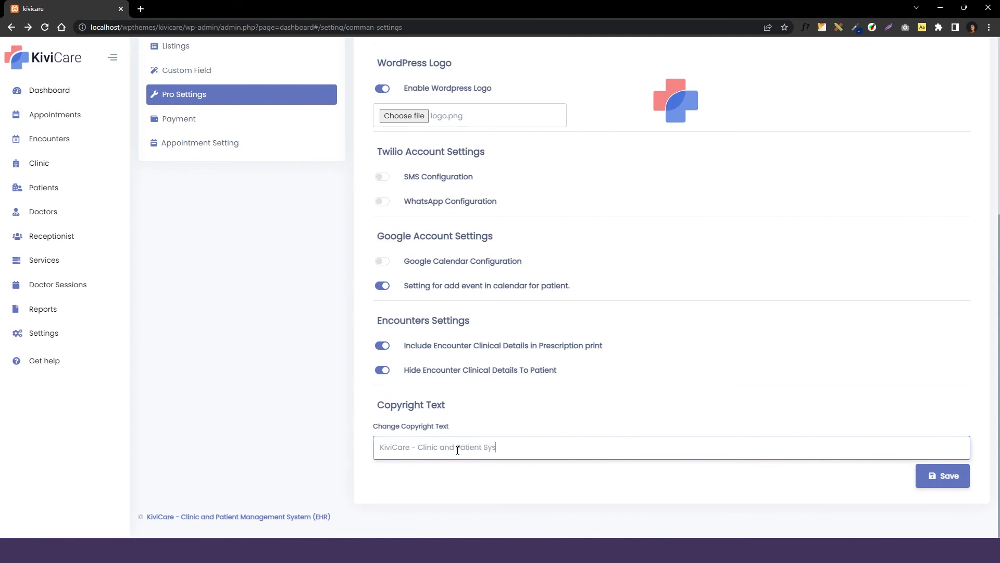
pyautogui.click(942, 475)
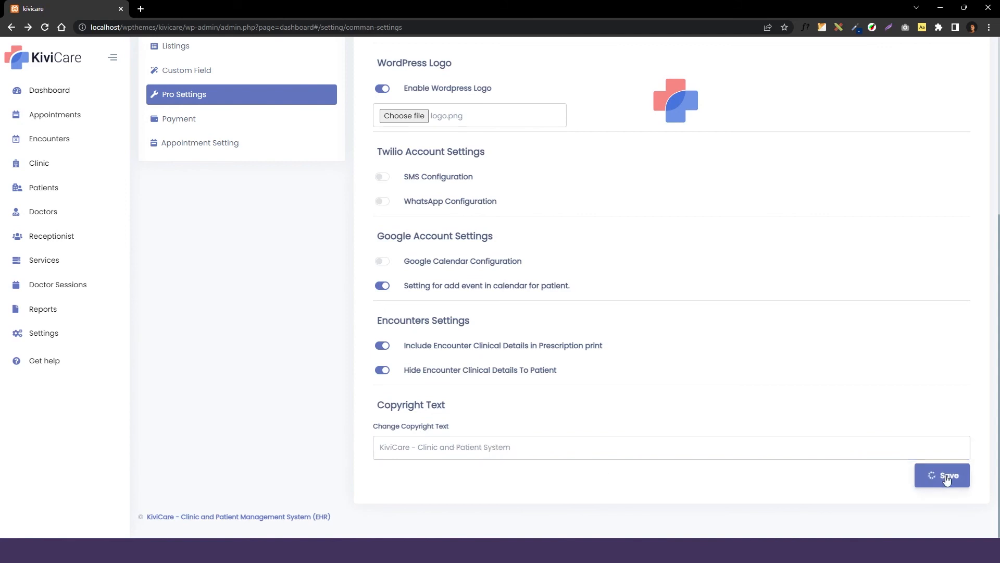
pyautogui.click(942, 475)
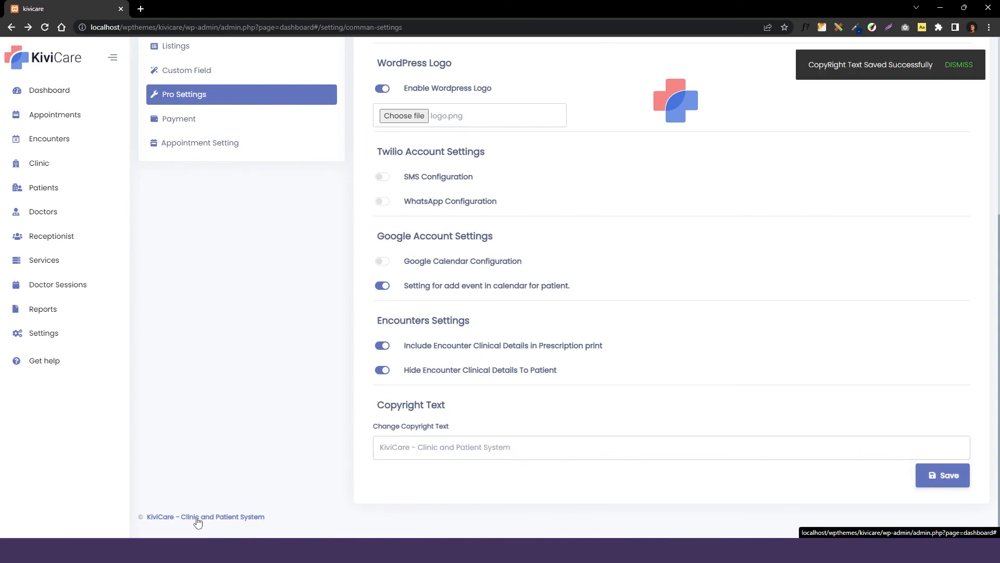